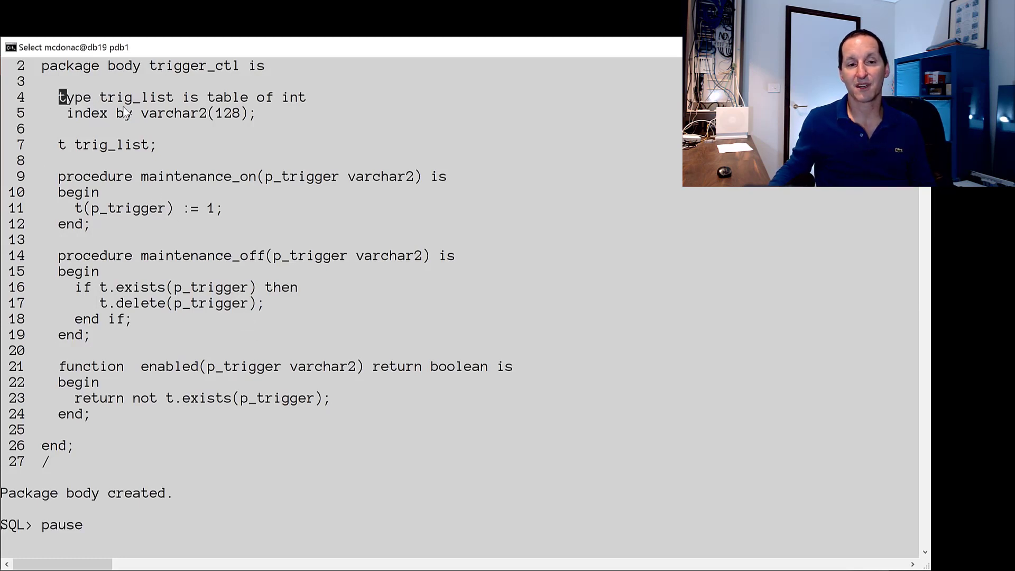
Highlight the exists check and trigger-entry removal in maintenance_off while creating customer_trg_upd.
{"action": "left_click_drag", "start_coordinate": [57, 98], "coordinate": [314, 113]}
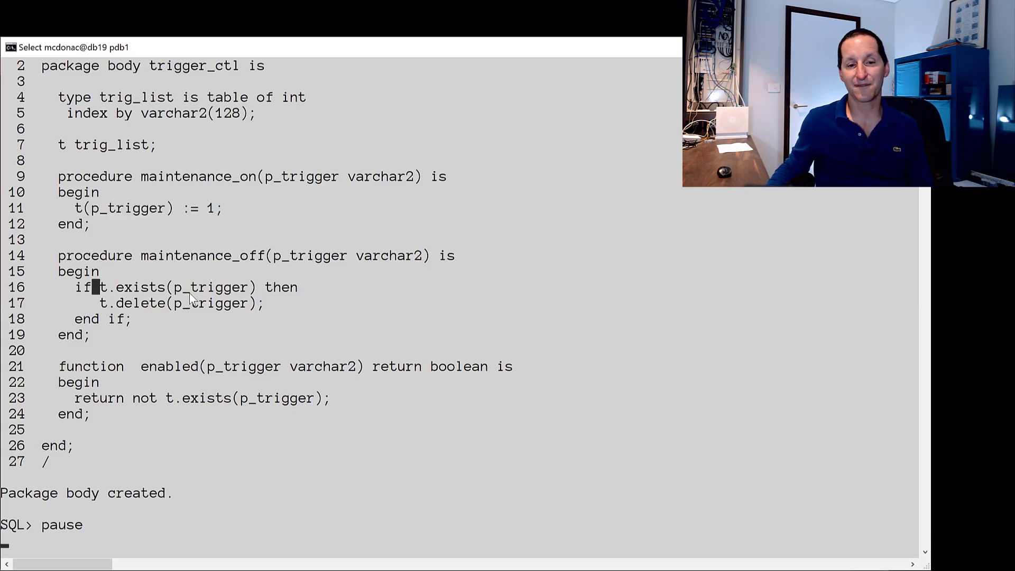
{"action": "left_click_drag", "start_coordinate": [99, 287], "coordinate": [299, 307]}
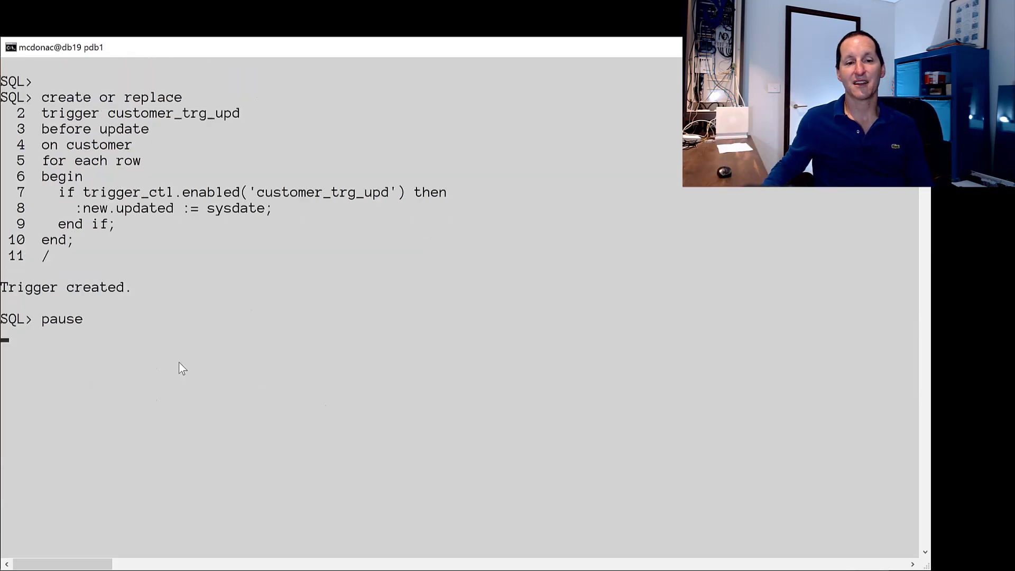
Highlight the trigger's enabled check and sysdate assignment, then clear the screen.
{"action": "left_click_drag", "start_coordinate": [77, 208], "coordinate": [279, 224]}
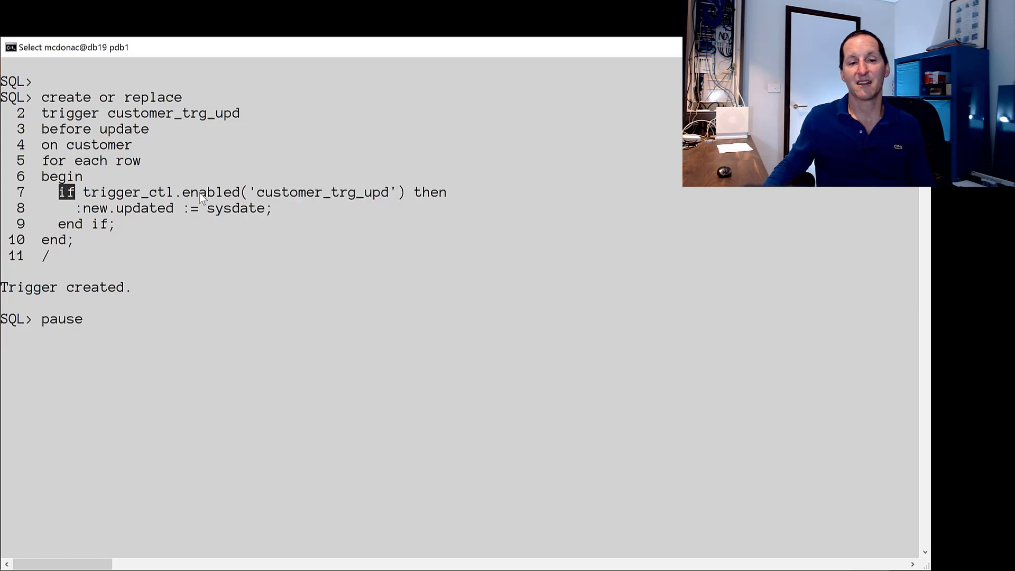
{"action": "left_click_drag", "start_coordinate": [71, 191], "coordinate": [444, 191]}
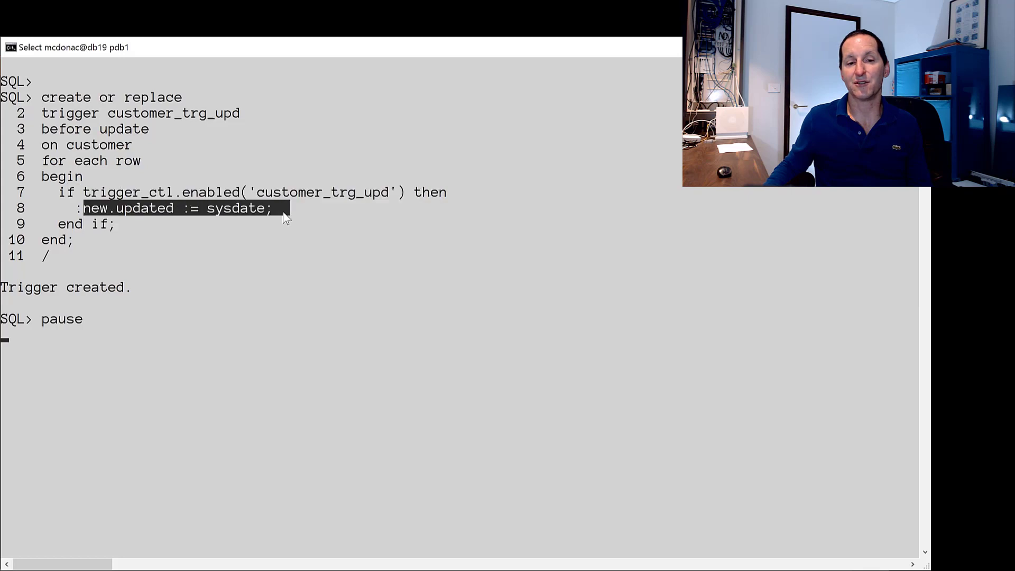
{"action": "type", "text": "clear screen"}
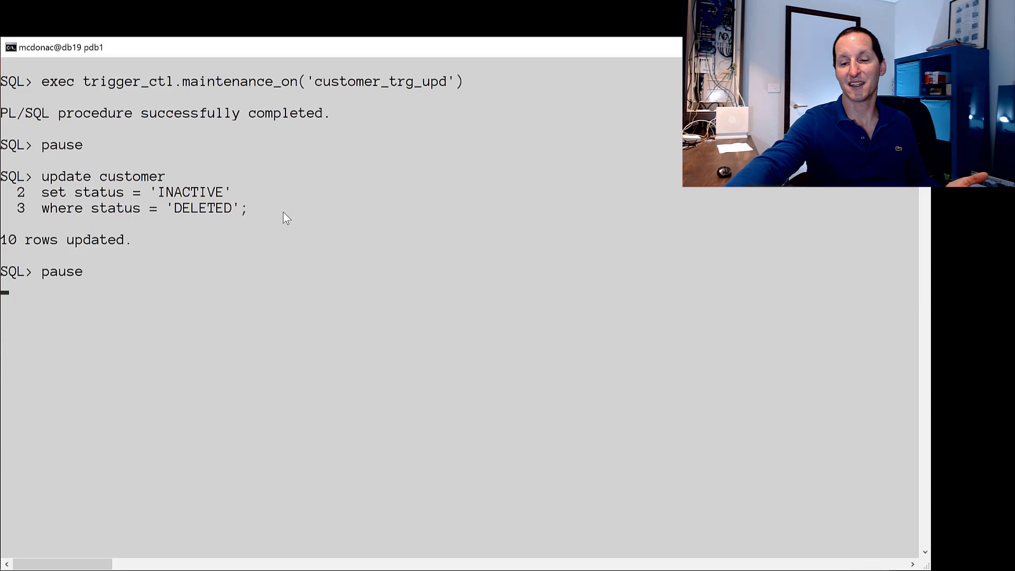
Continue the script to recreate trigger_ctl with an optional p_expiry date on maintenance_on.
{"action": "key", "text": "Enter"}
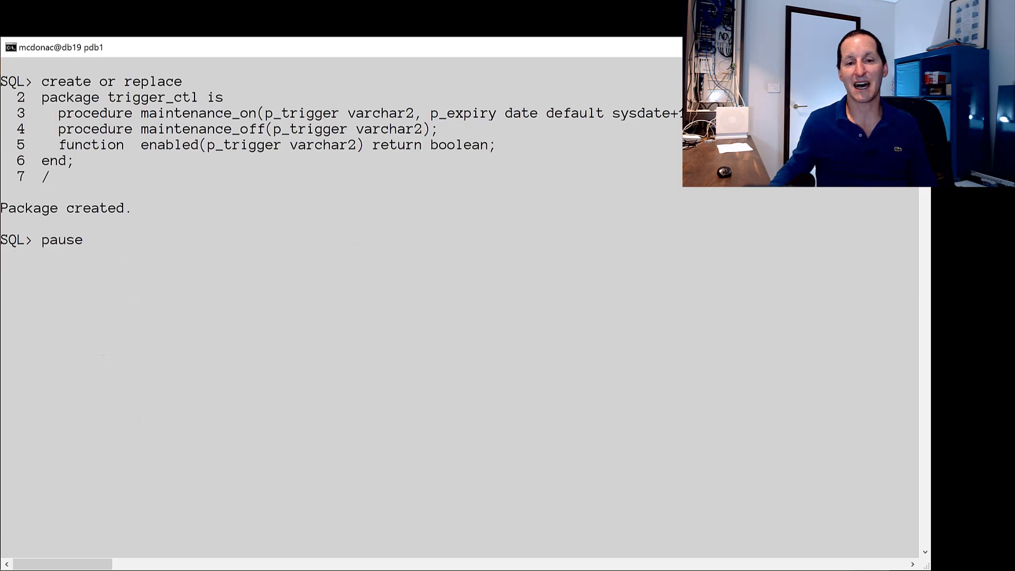
{"action": "left_click_drag", "start_coordinate": [429, 112], "coordinate": [683, 113]}
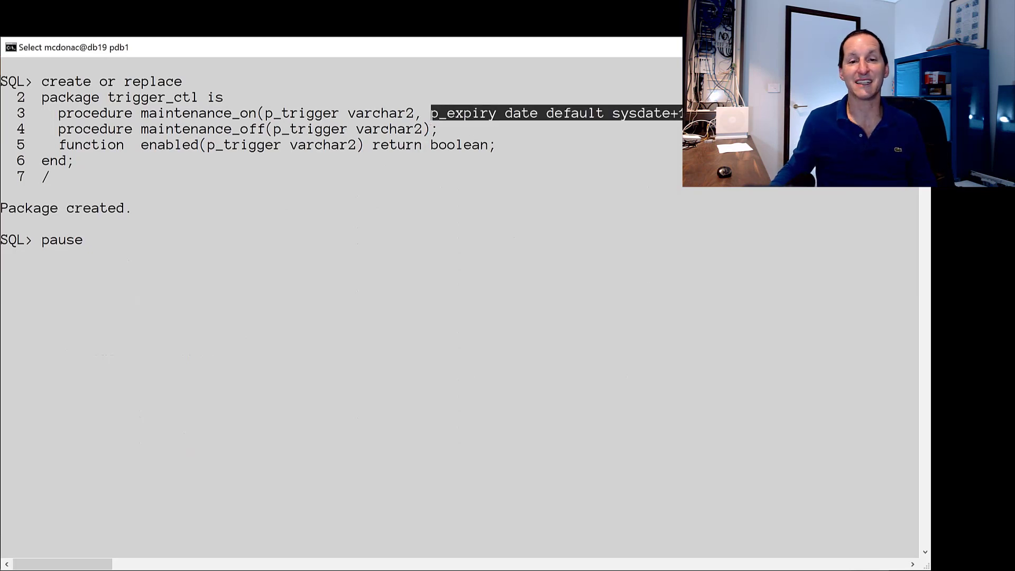
{"action": "type", "text": "clear screen"}
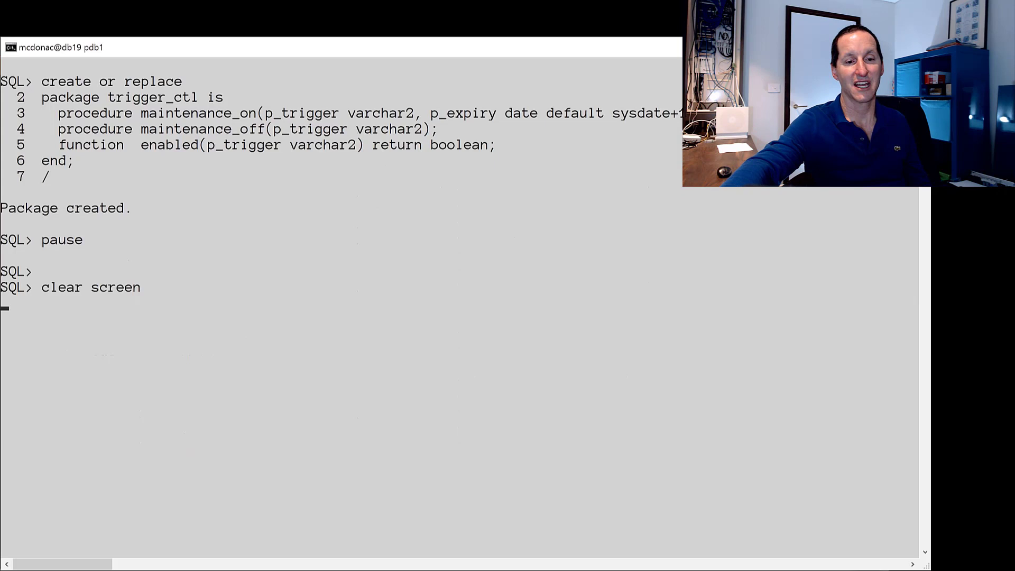